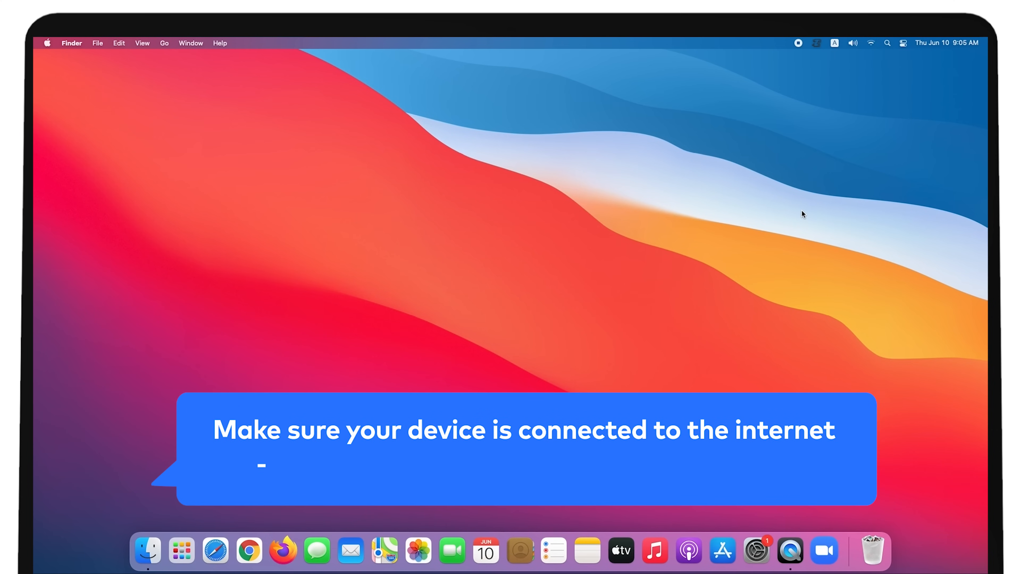
# Step: Note to check browser pages load, then view Network settings in System Preferences
pyautogui.write('check if the pages in your browser loadin')
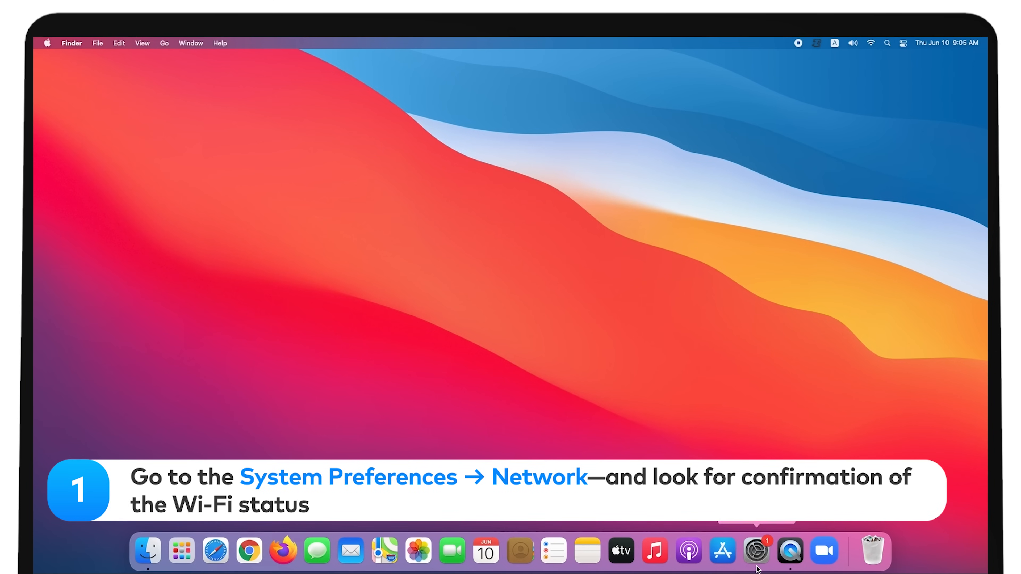
pyautogui.click(756, 551)
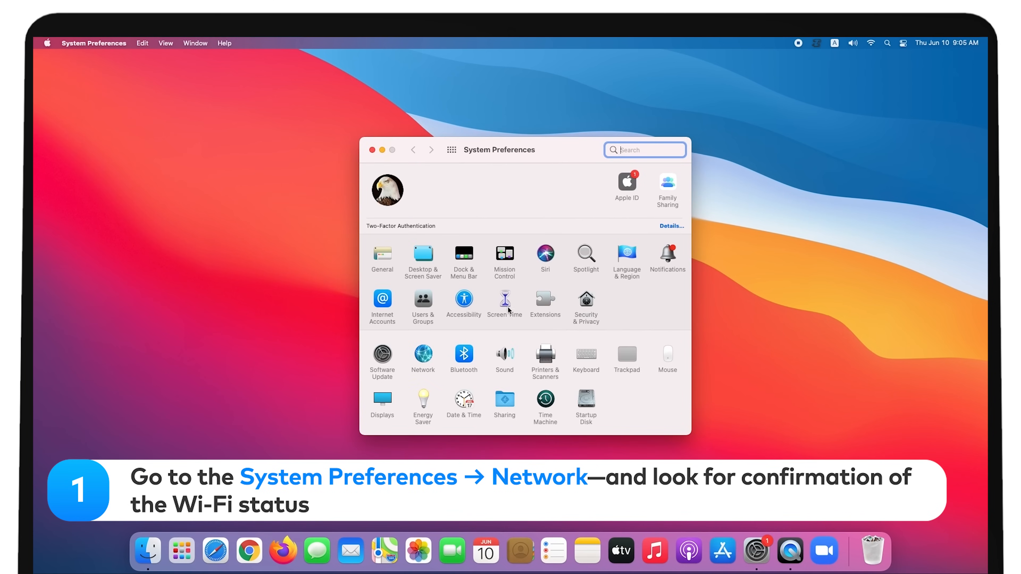
pyautogui.click(423, 355)
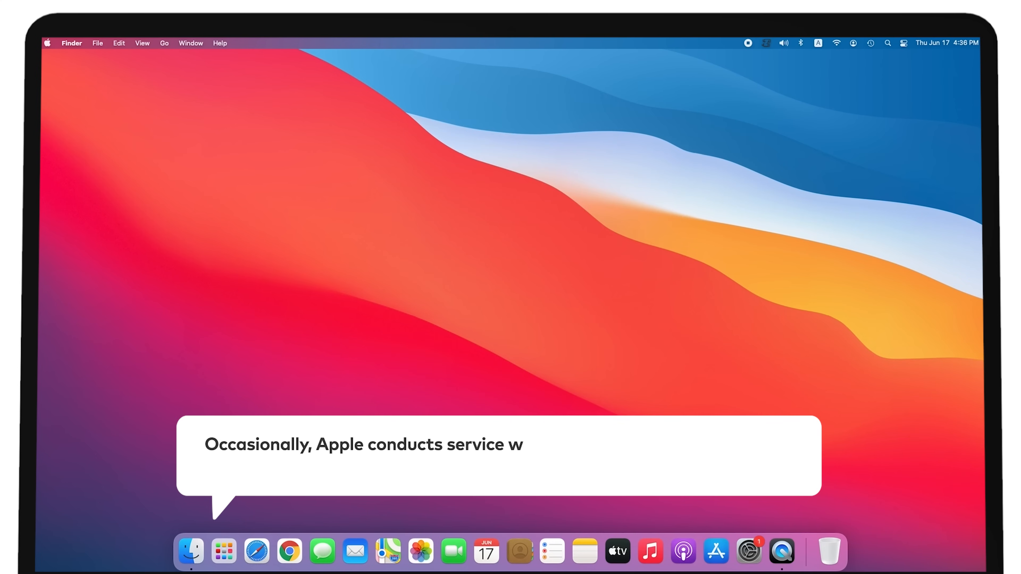
pyautogui.write('orks which can cause FaceTime connectio')
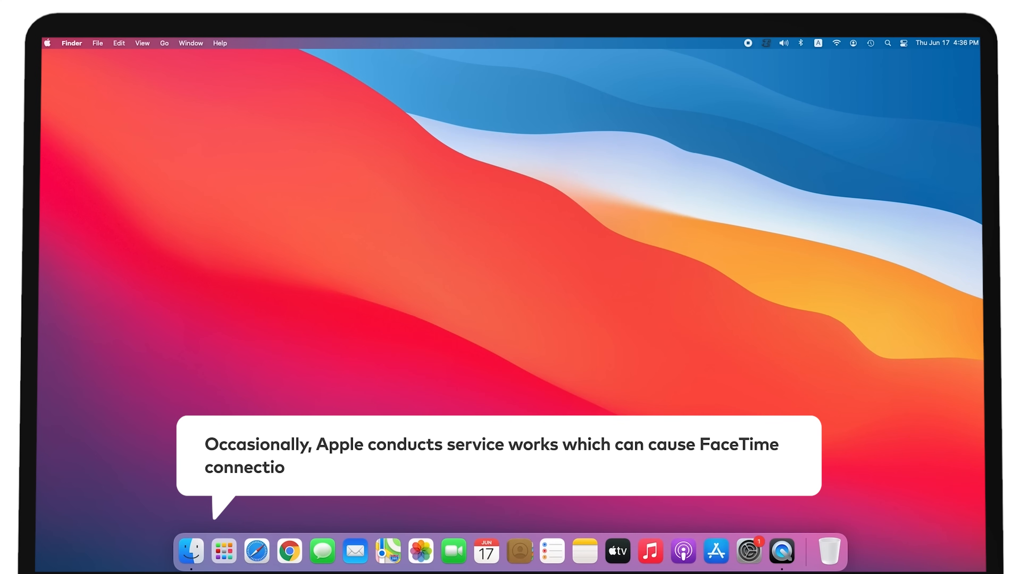
pyautogui.write('n issues.')
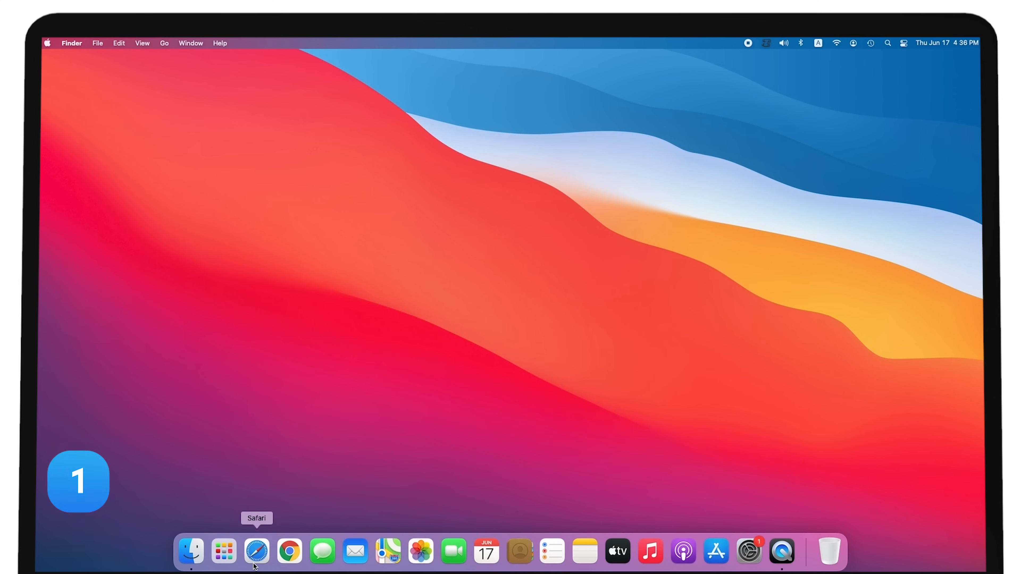
# Step: Load Apple's System Status page in Safari and find the FaceTime entry listed as available
pyautogui.click(256, 552)
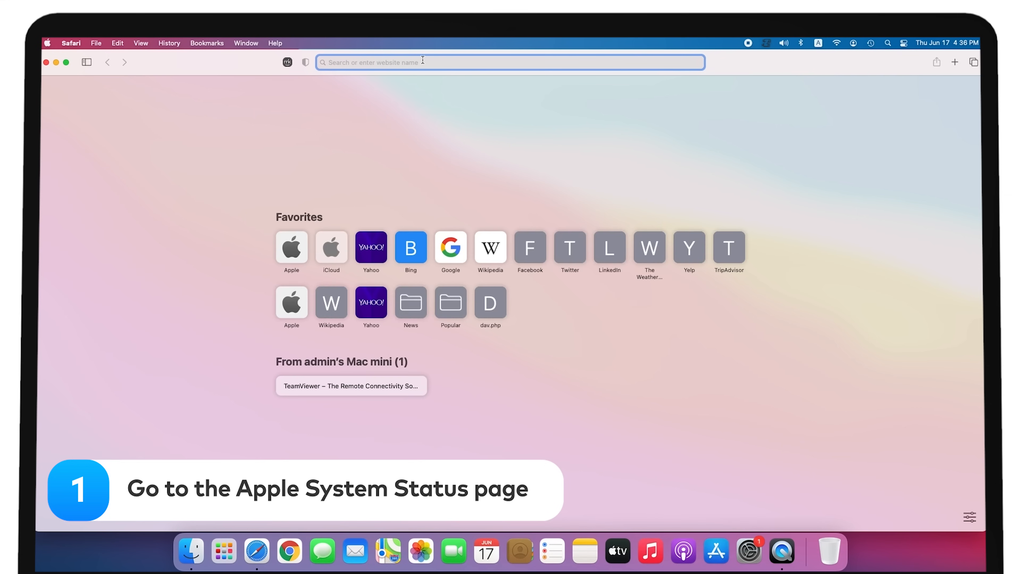
pyautogui.write('Apple St')
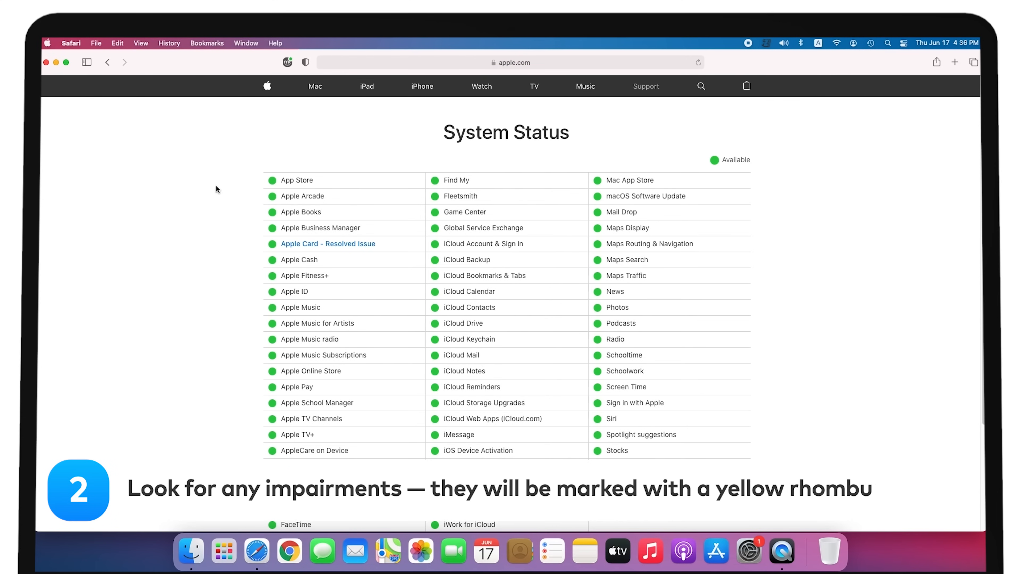
pyautogui.write('s.')
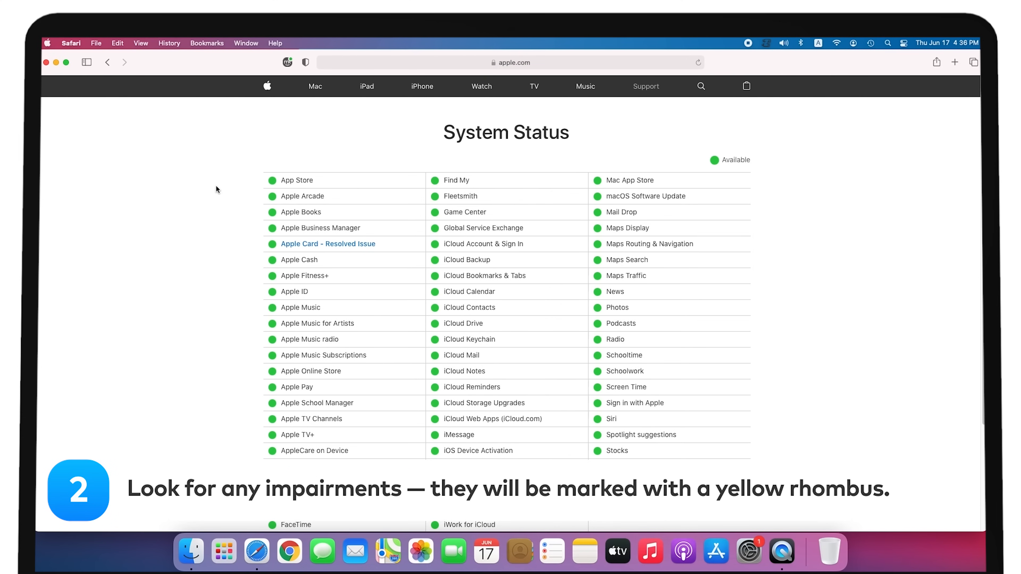
pyautogui.scroll(-3)
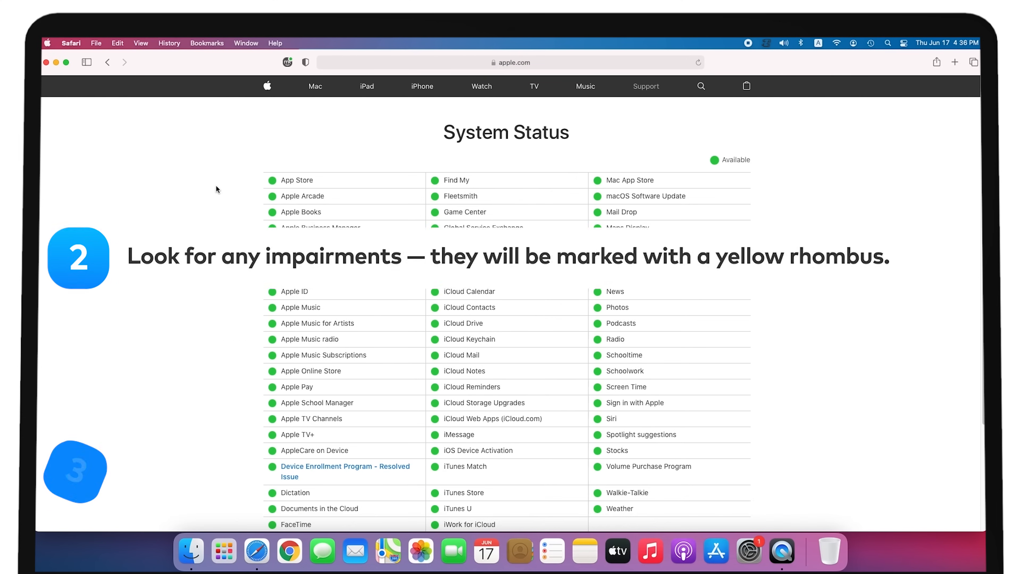
pyautogui.scroll(-3)
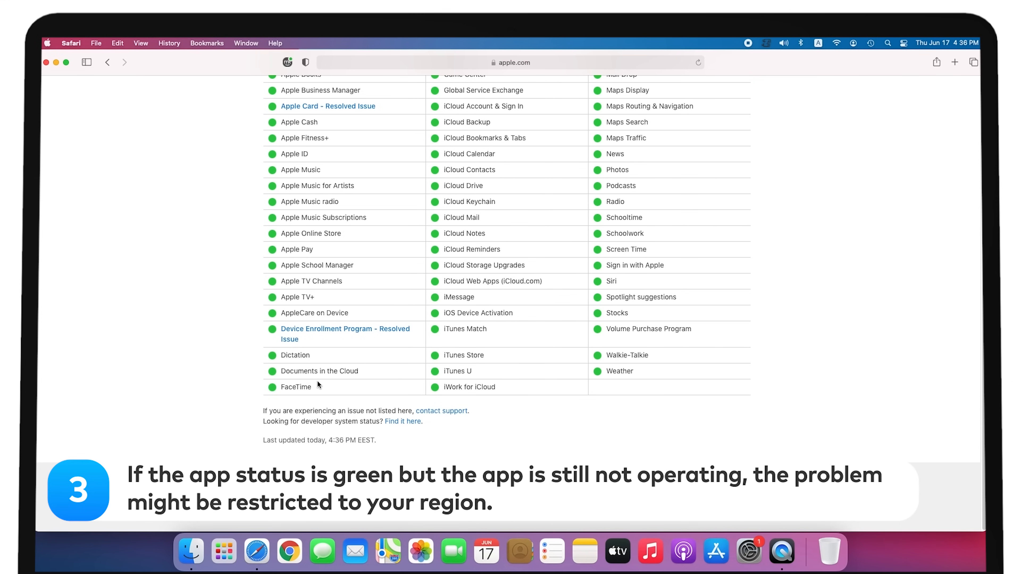
pyautogui.doubleClick(296, 387)
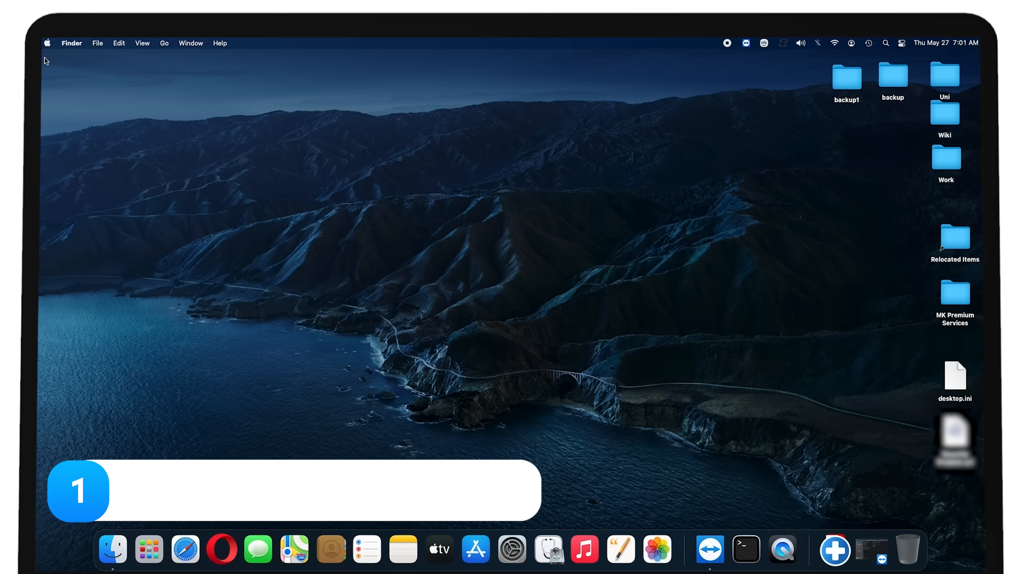
# Step: Reach the Apple ID account settings through Apple menu > System Preferences
pyautogui.click(48, 43)
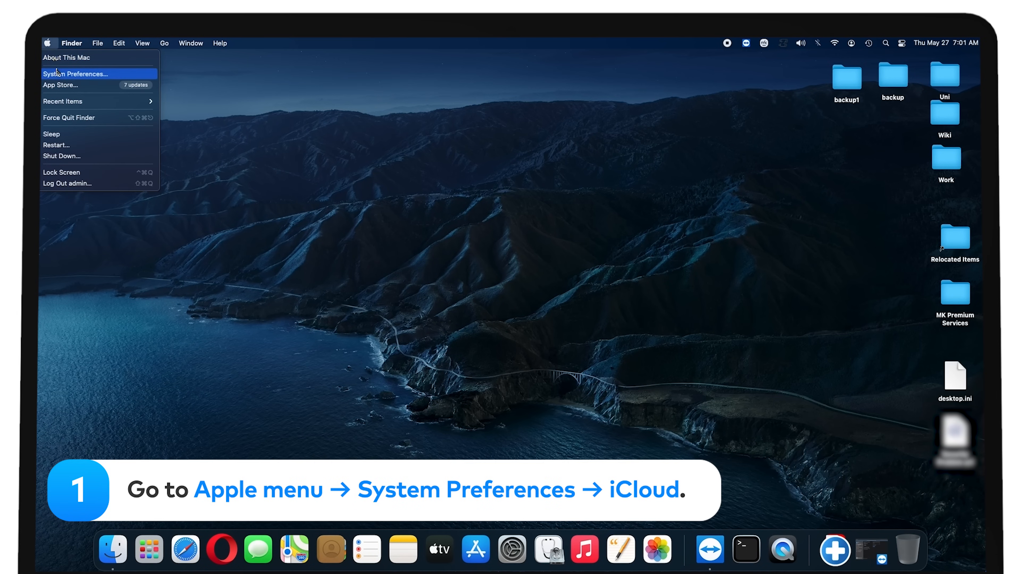
pyautogui.click(76, 74)
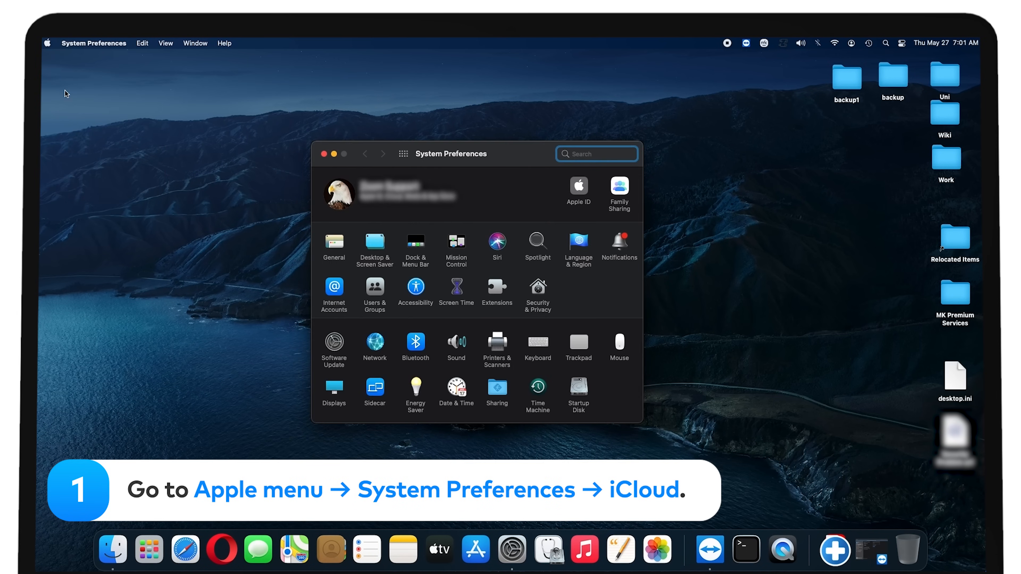
pyautogui.moveTo(574, 195)
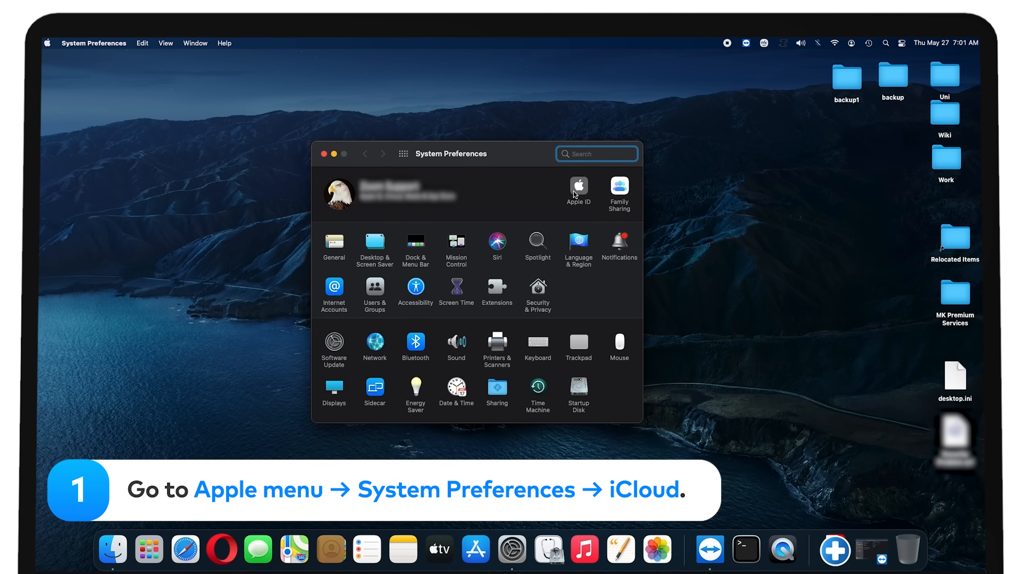
pyautogui.click(579, 186)
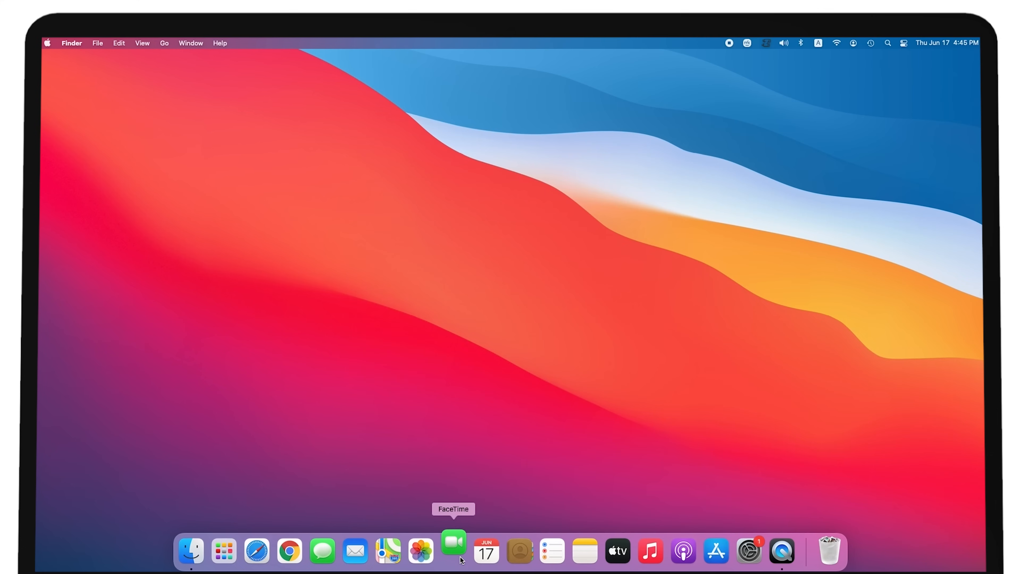
# Step: Launch FaceTime from the Dock, showing its Apple ID sign-in form
pyautogui.click(455, 549)
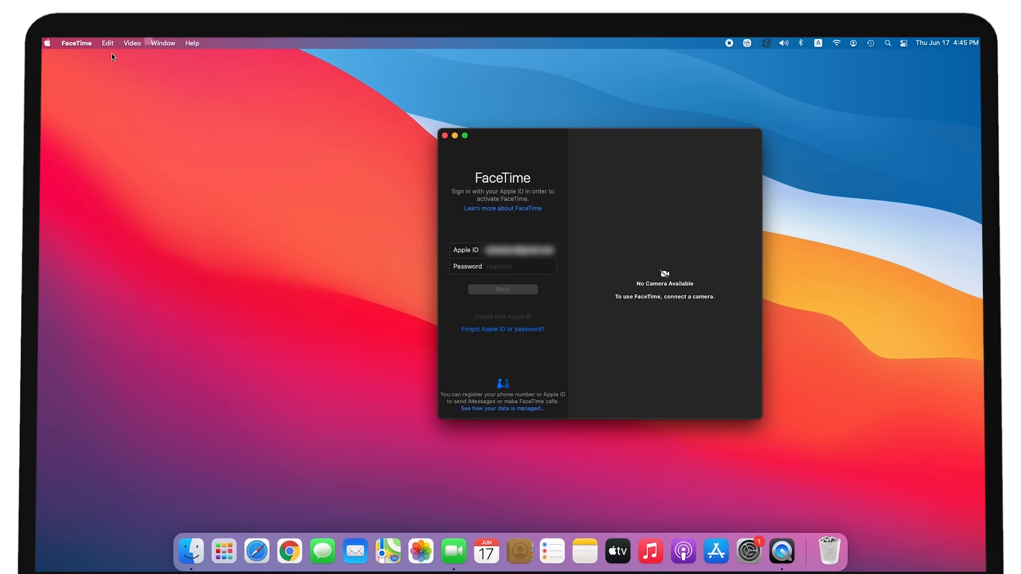
pyautogui.click(77, 43)
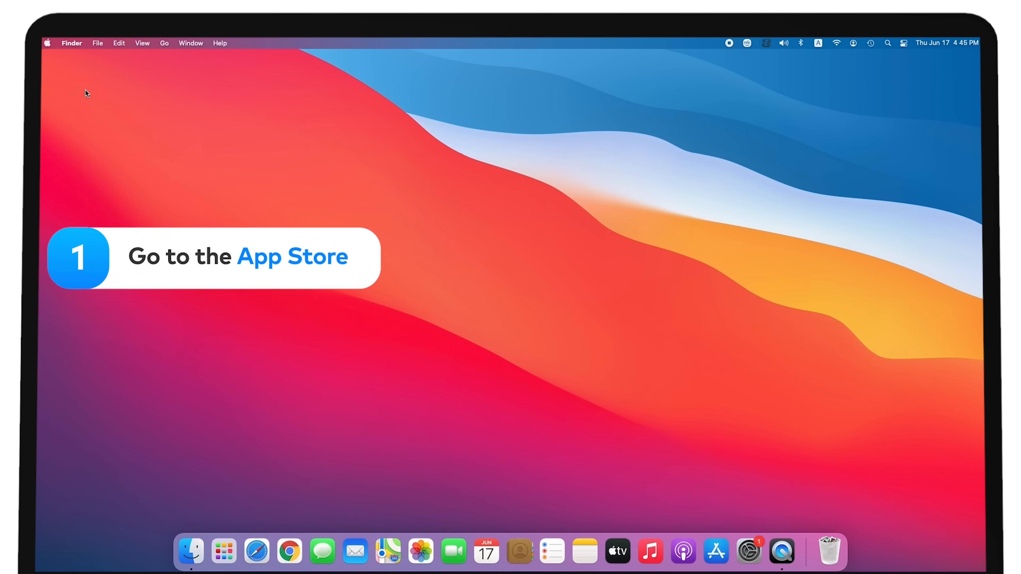
# Step: Launch the App Store from the Apple menu
pyautogui.click(48, 43)
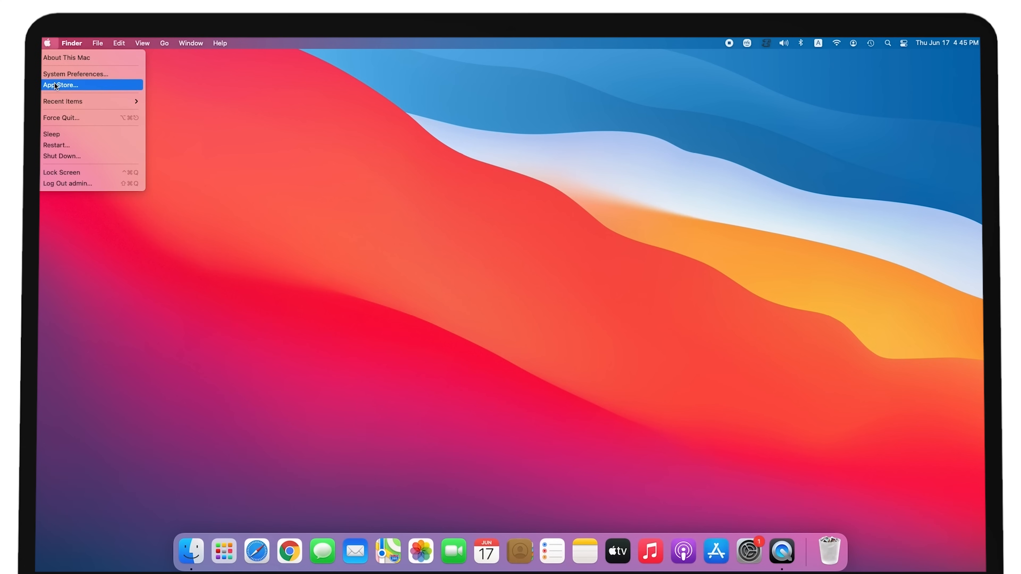
pyautogui.click(60, 85)
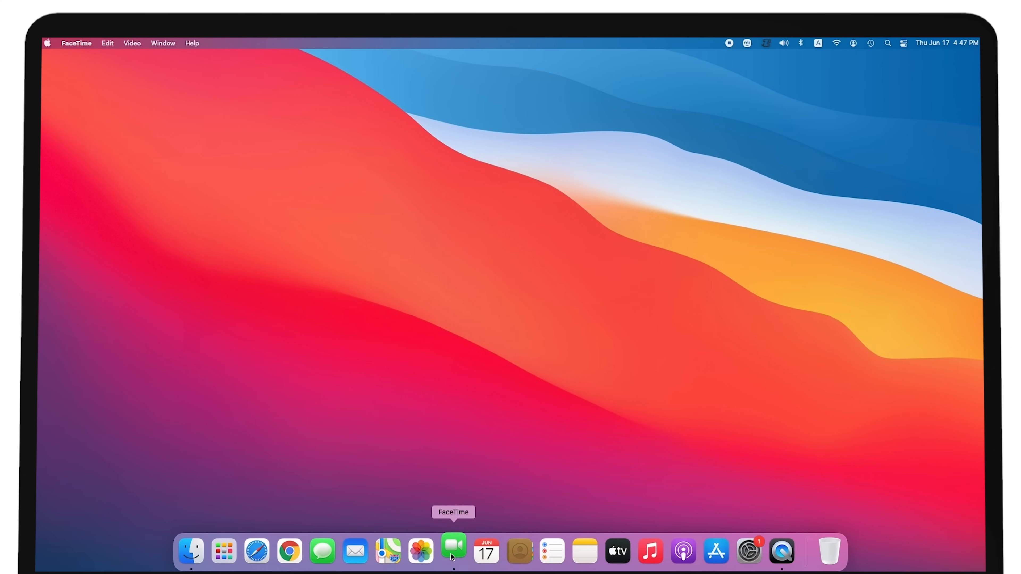
# Step: Submit the FaceTime Apple ID sign-in, then bring up its Dock menu to quit the hanging app
pyautogui.click(453, 546)
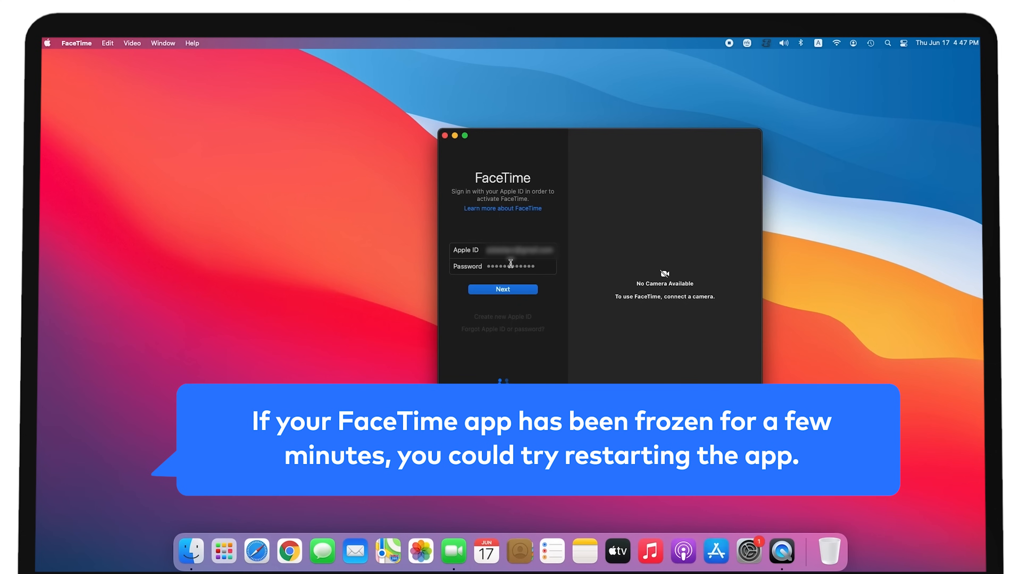
pyautogui.click(503, 289)
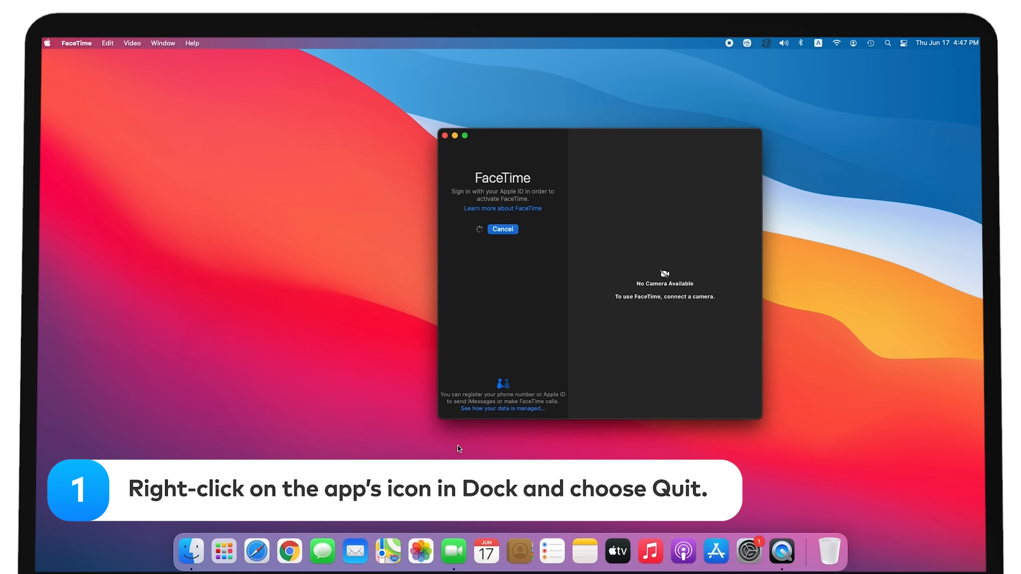
pyautogui.rightClick(454, 554)
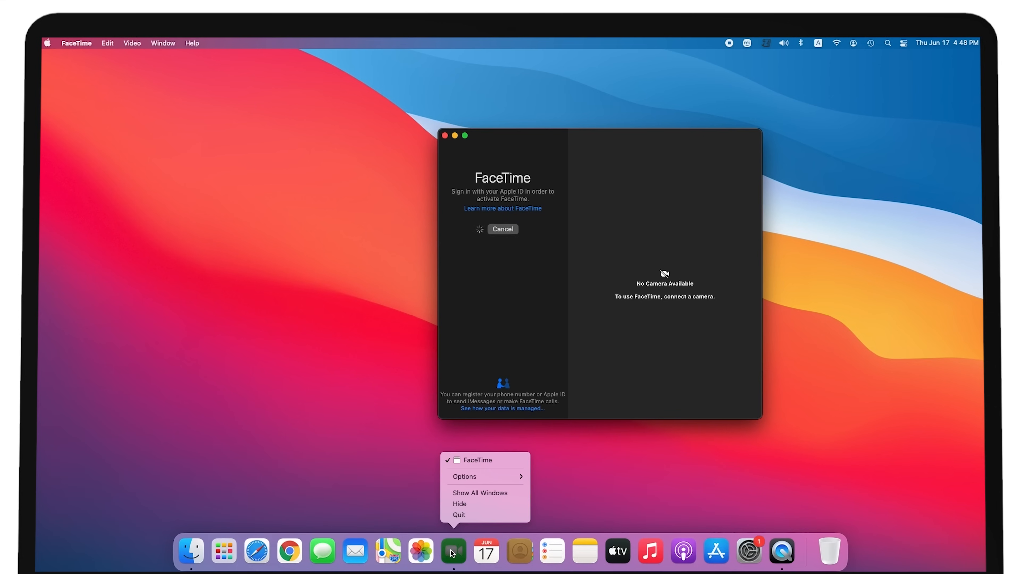
pyautogui.moveTo(455, 519)
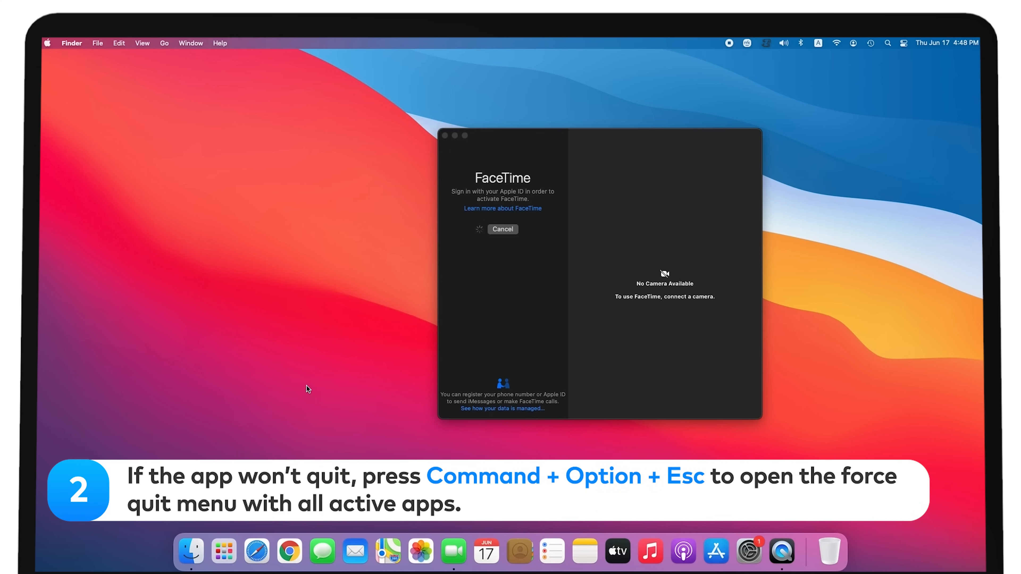
# Step: Force quit FaceTime via Cmd+Option+Esc, confirming the unsaved-changes warning
pyautogui.press('Cmd+Option+Esc')
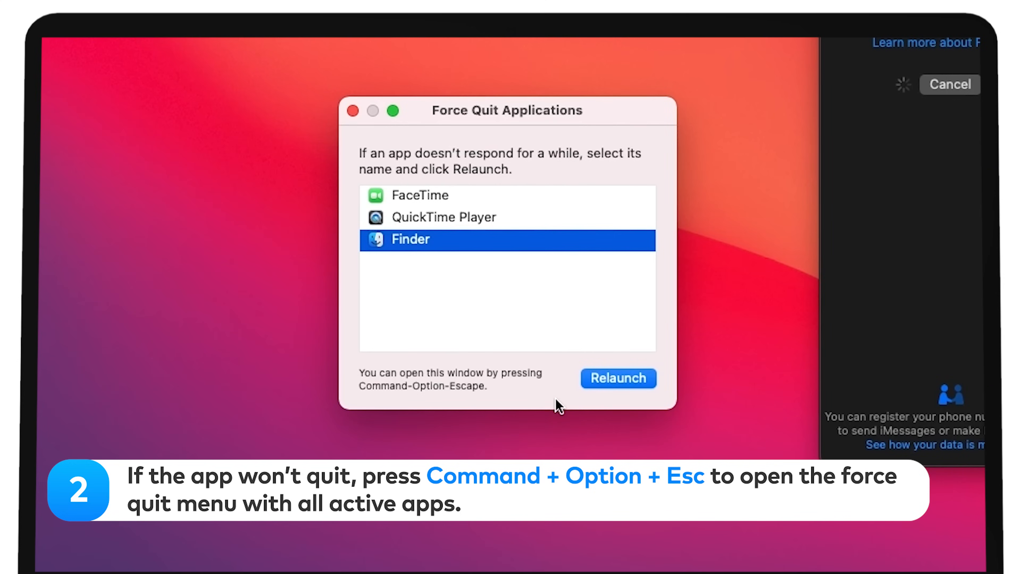
pyautogui.click(420, 197)
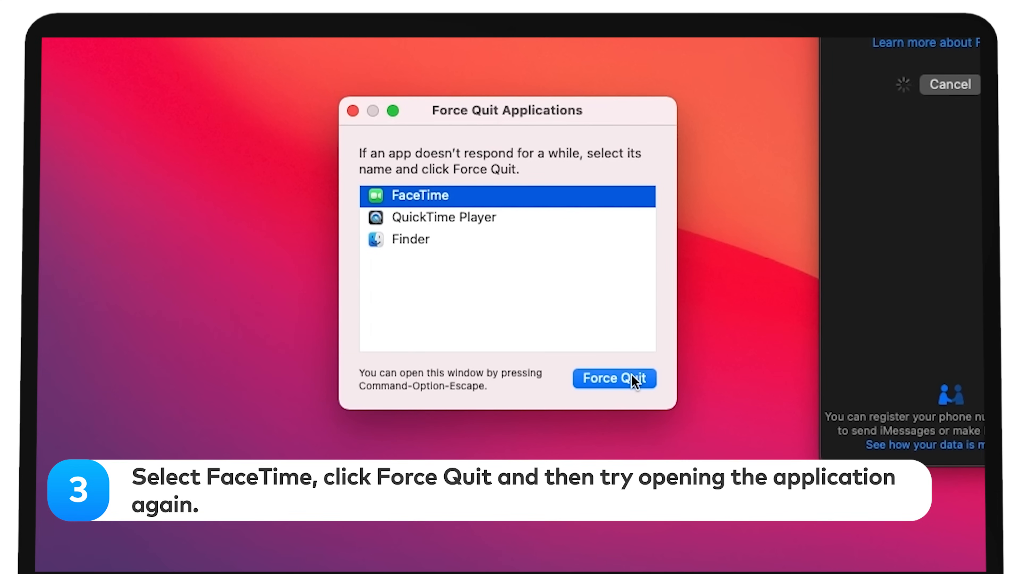
pyautogui.click(617, 378)
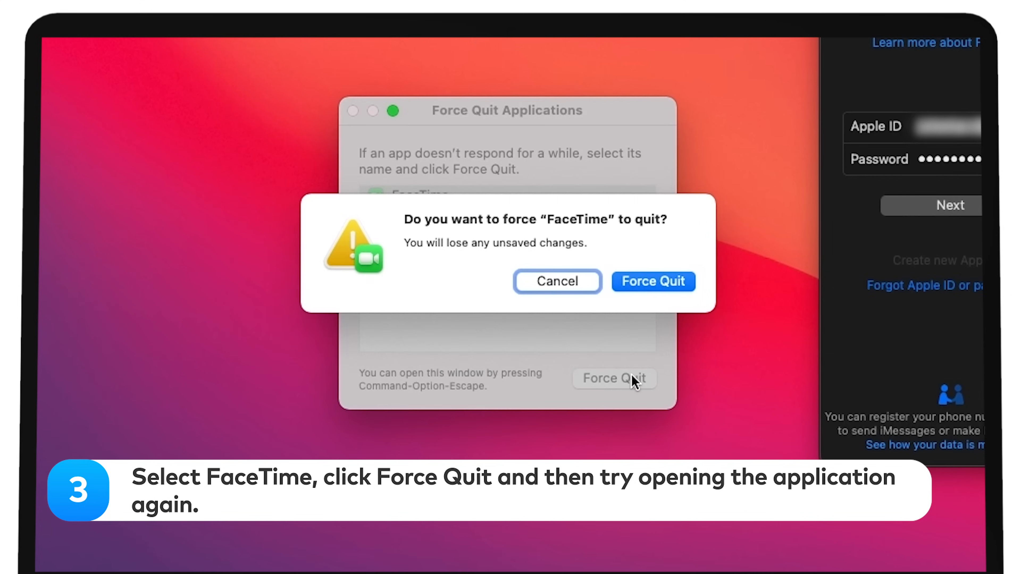
pyautogui.click(654, 282)
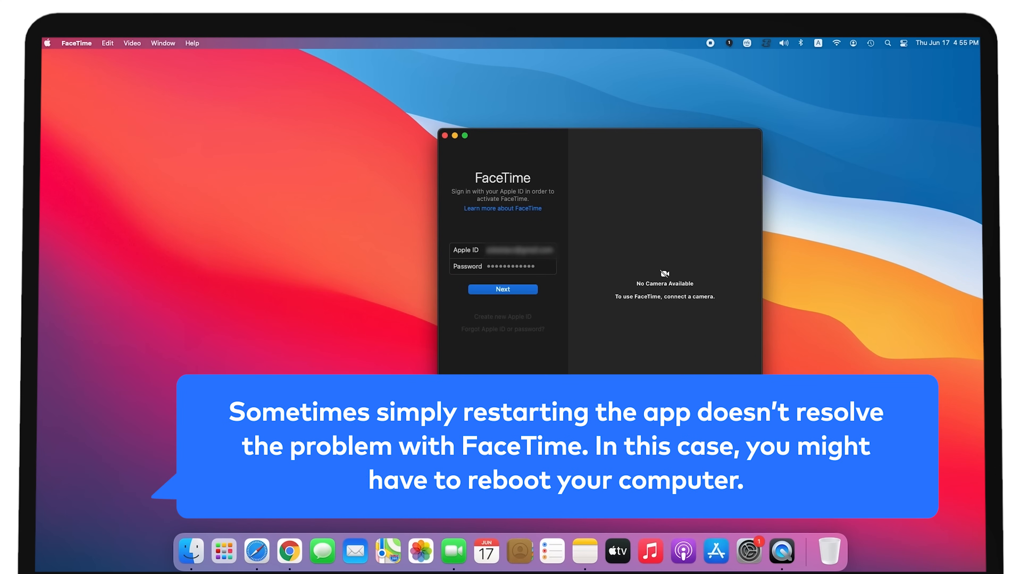
# Step: Retry the sign-in, then choose Restart from the Apple menu and confirm it
pyautogui.click(503, 289)
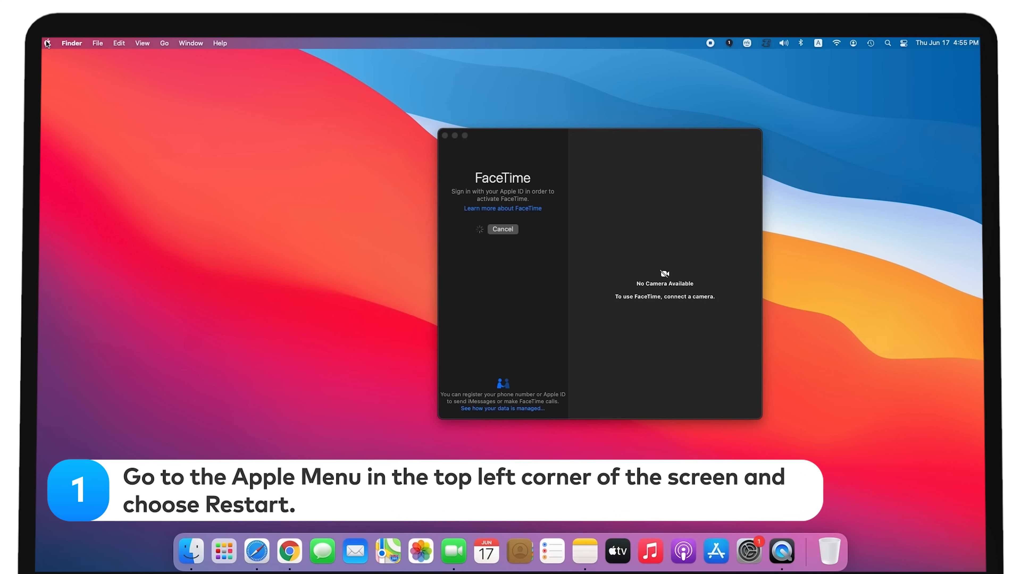
pyautogui.click(48, 43)
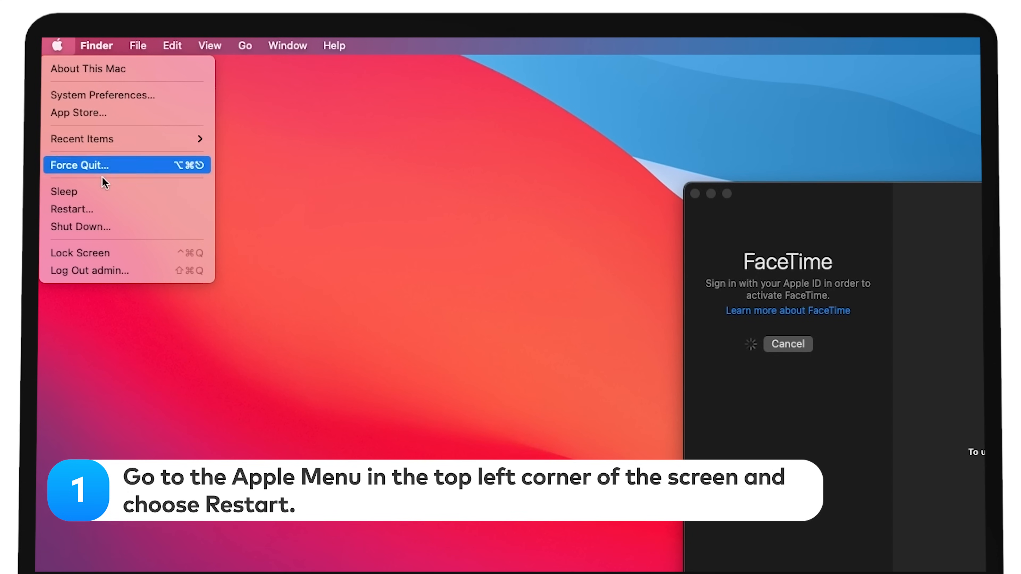
pyautogui.moveTo(100, 219)
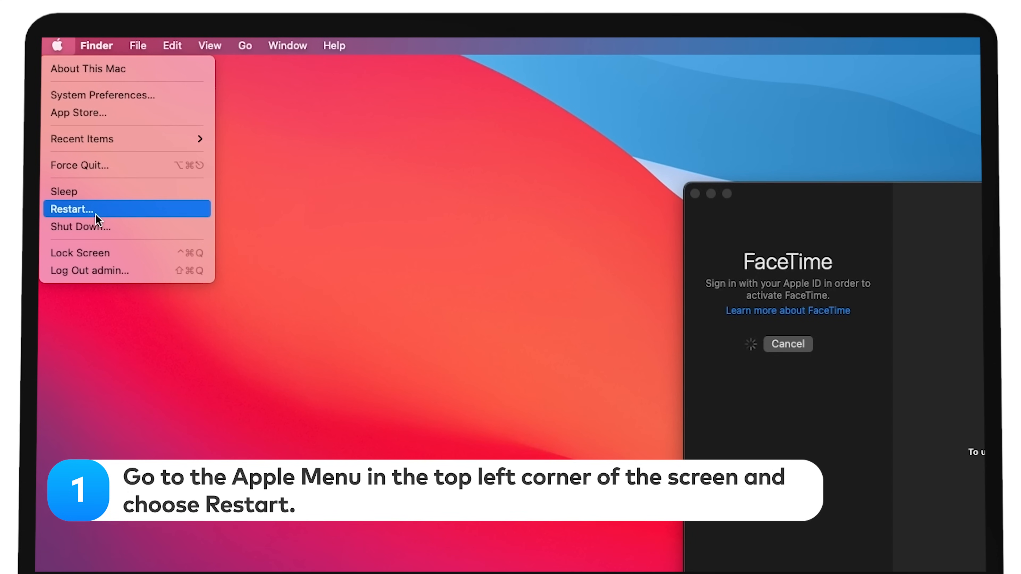
pyautogui.click(74, 210)
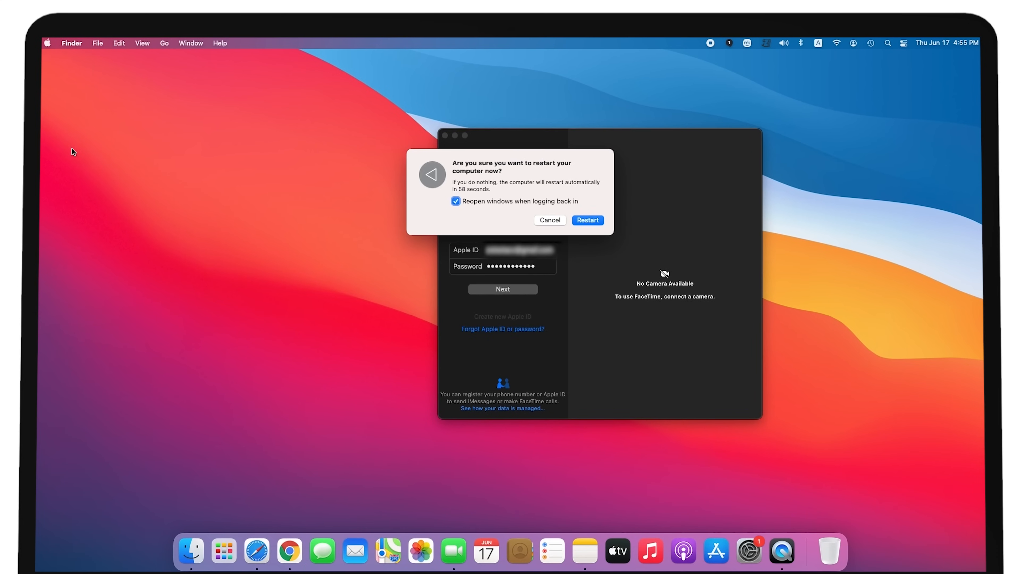
pyautogui.click(550, 220)
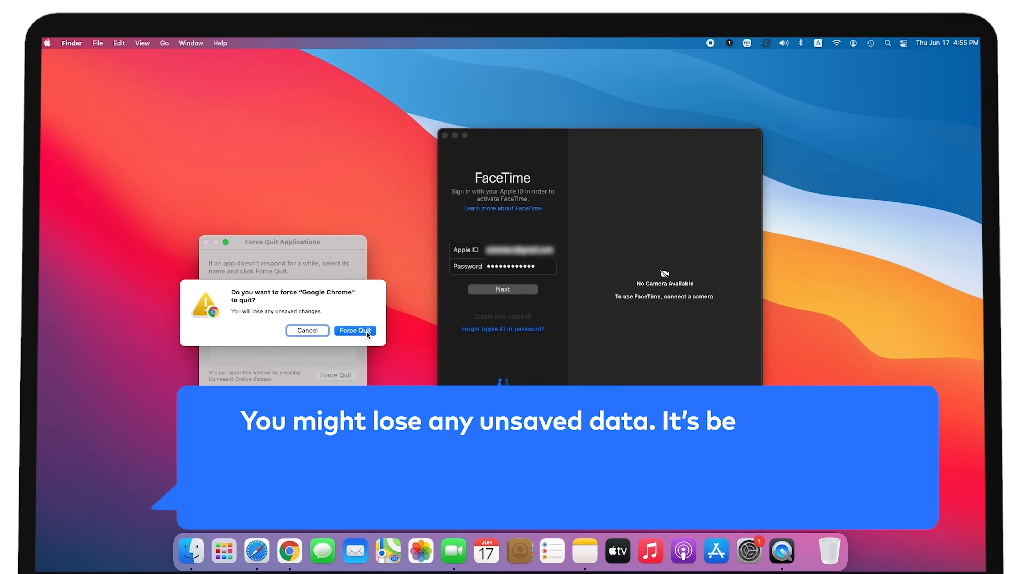
# Step: Confirm force quitting Google Chrome and FaceTime so the Mac can restart
pyautogui.click(355, 330)
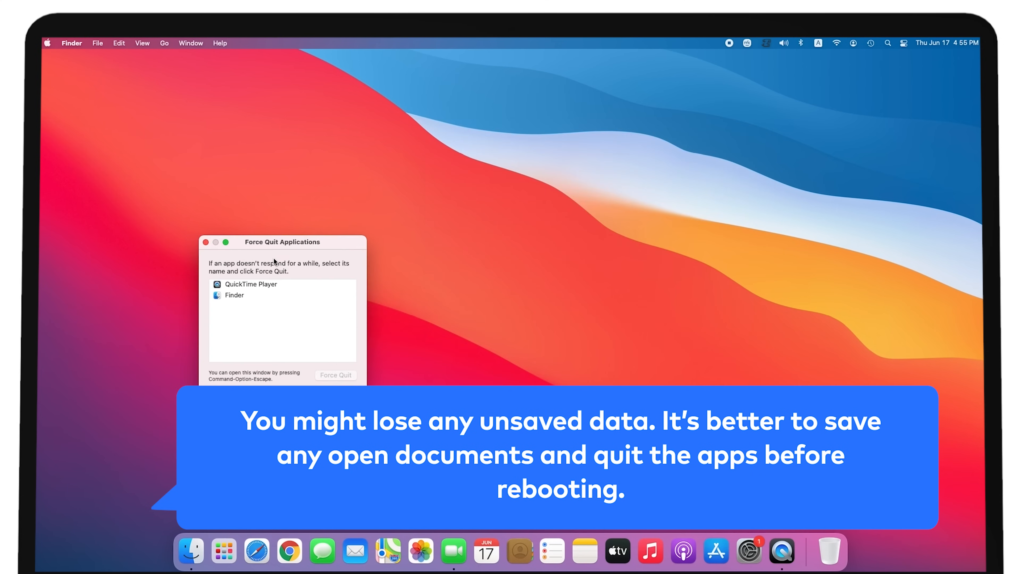
pyautogui.click(205, 243)
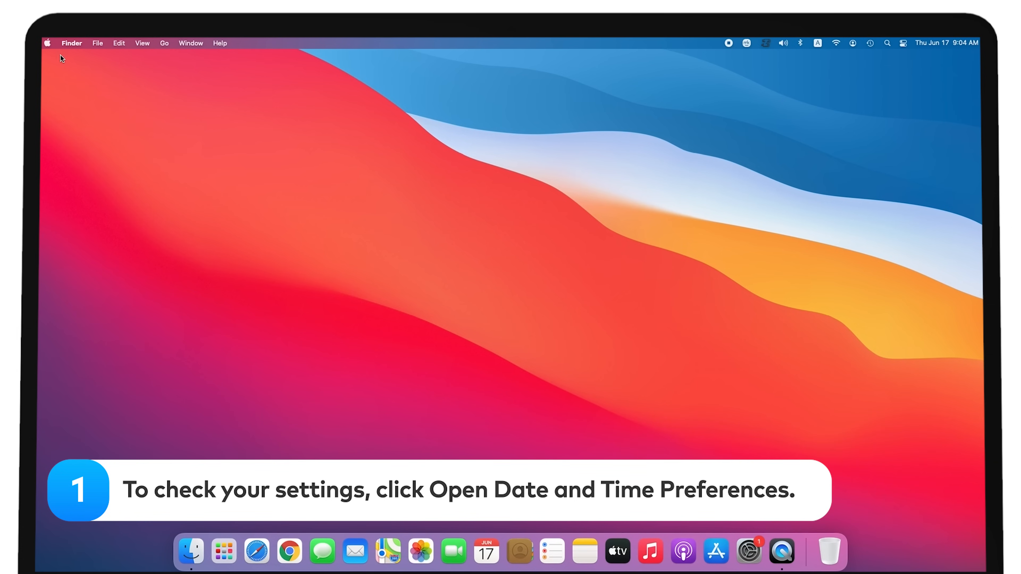
# Step: Unlock the Date & Time preferences with the administrator password
pyautogui.click(48, 42)
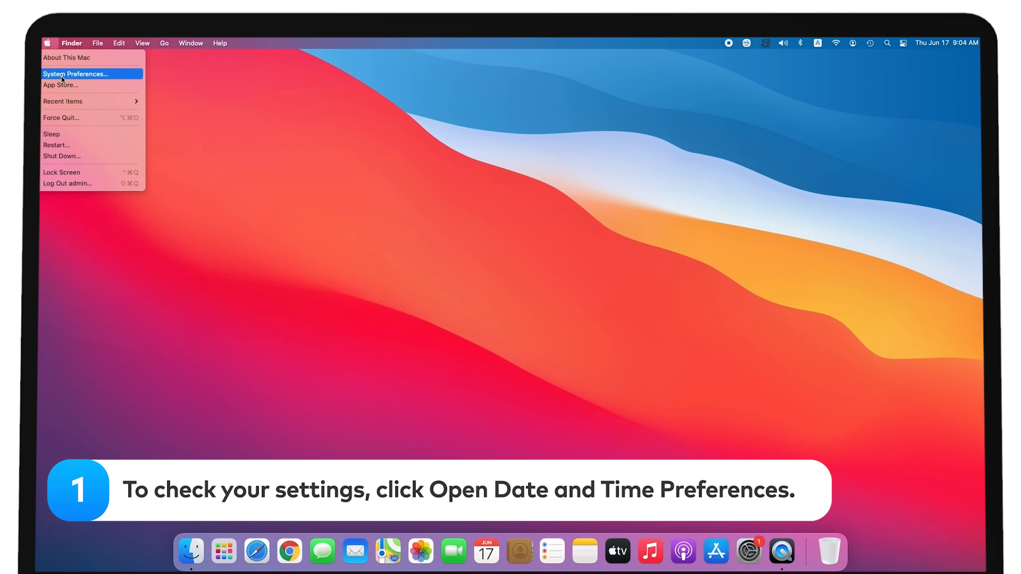
pyautogui.click(76, 74)
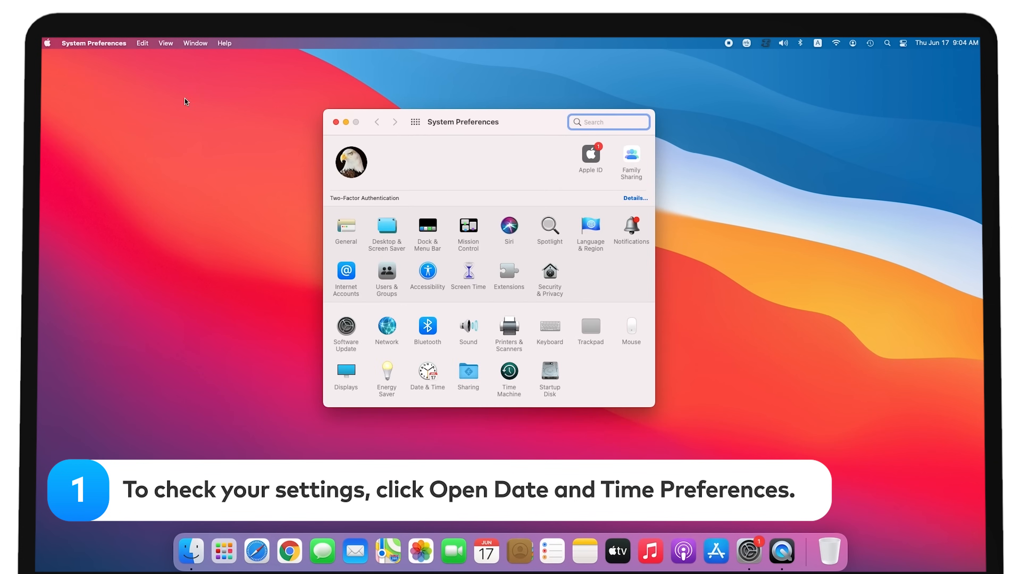
pyautogui.click(427, 372)
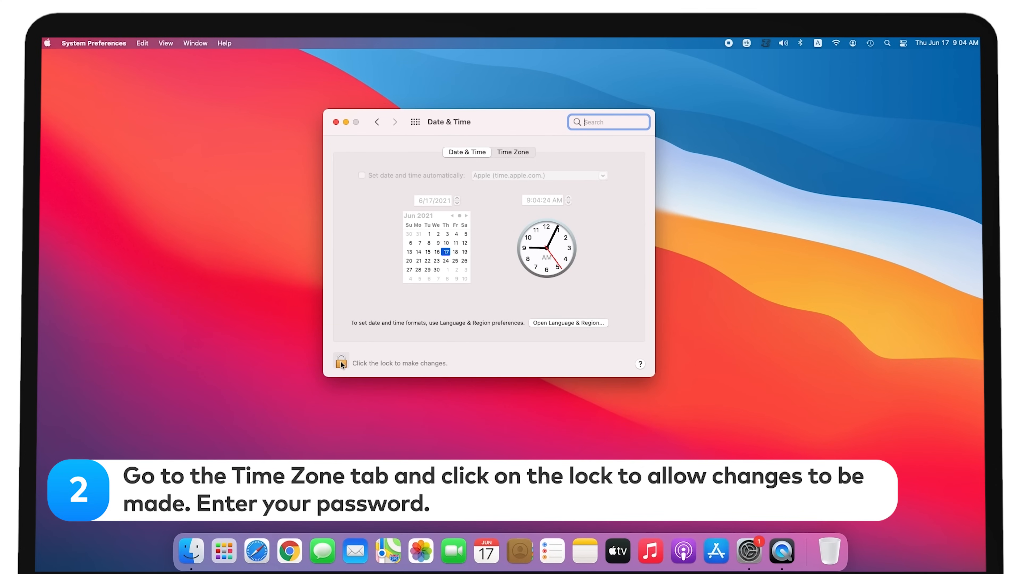
pyautogui.click(340, 362)
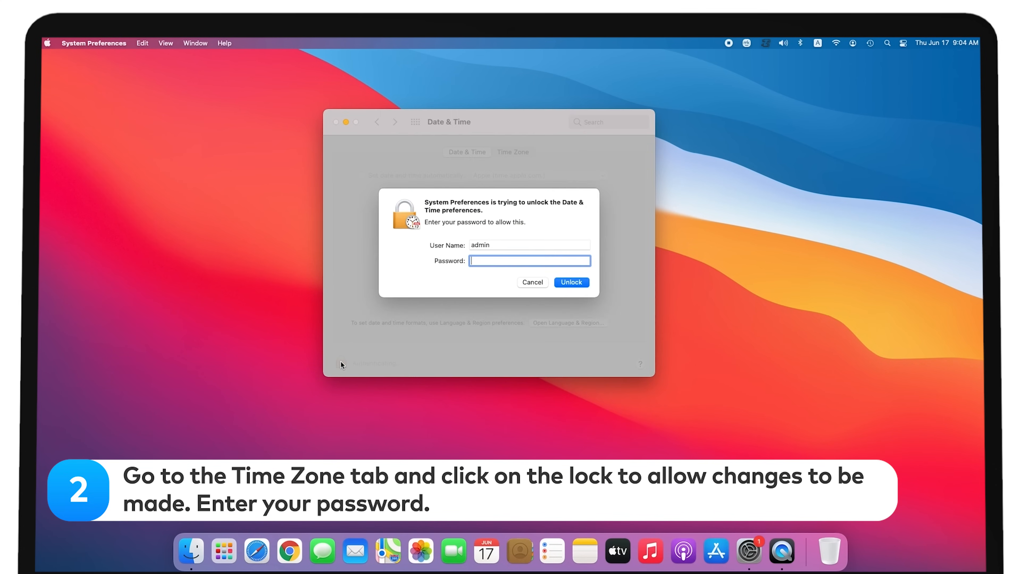
pyautogui.write('••')
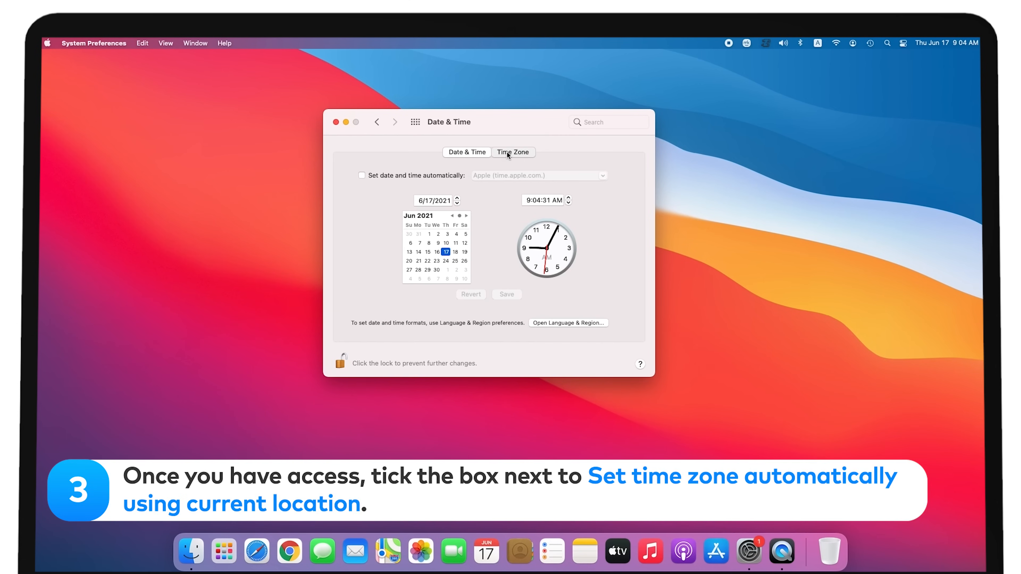
# Step: Enable setting the time zone automatically from current location, giving Central Daylight Time
pyautogui.click(513, 153)
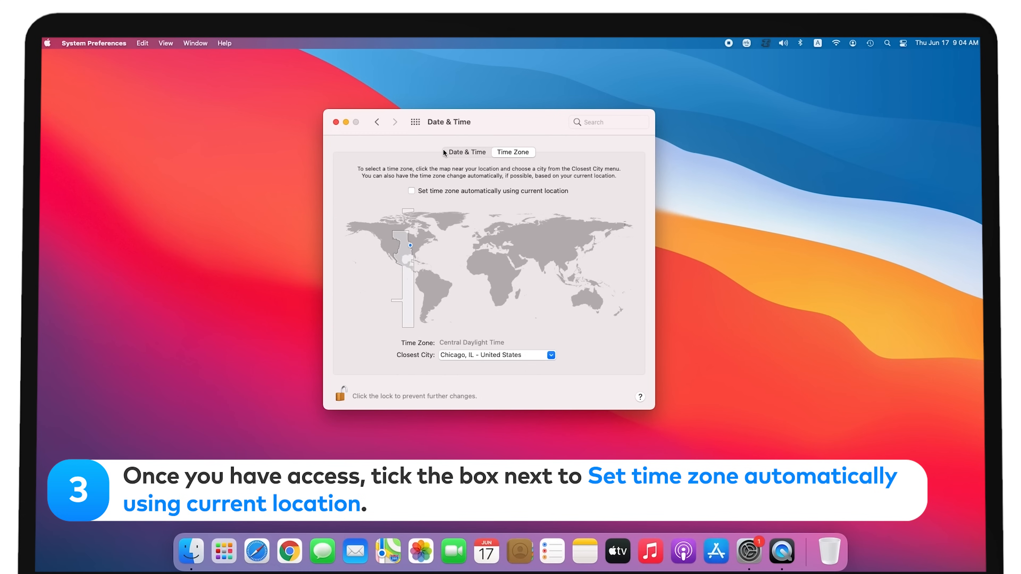
pyautogui.click(411, 191)
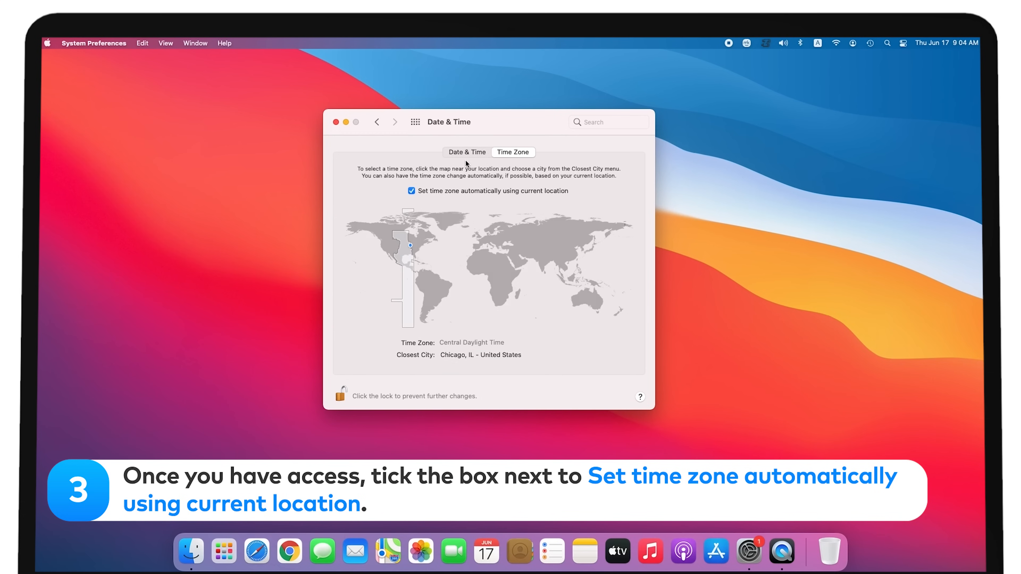
pyautogui.click(467, 152)
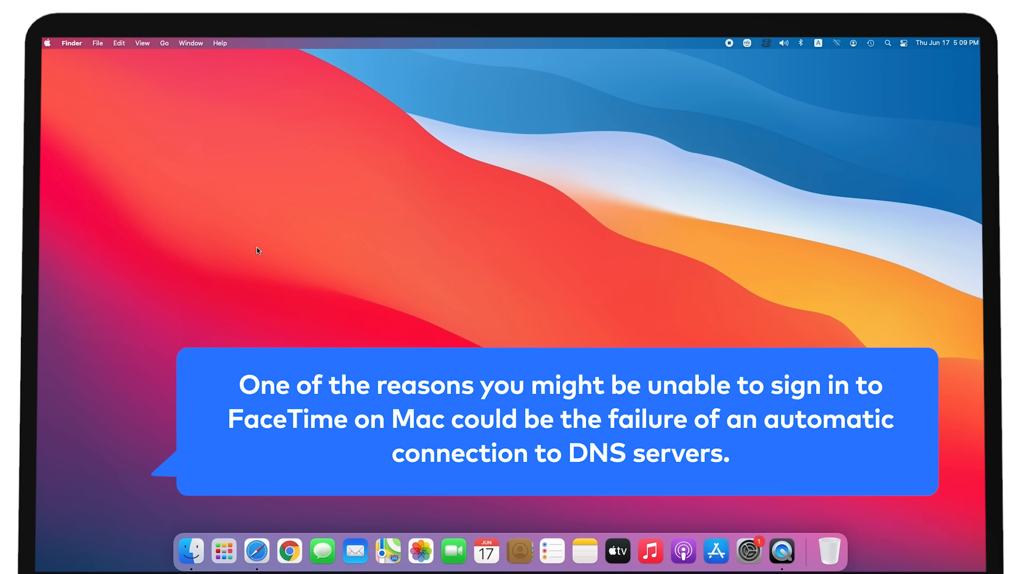
# Step: Launch System Preferences from the Apple menu
pyautogui.click(48, 43)
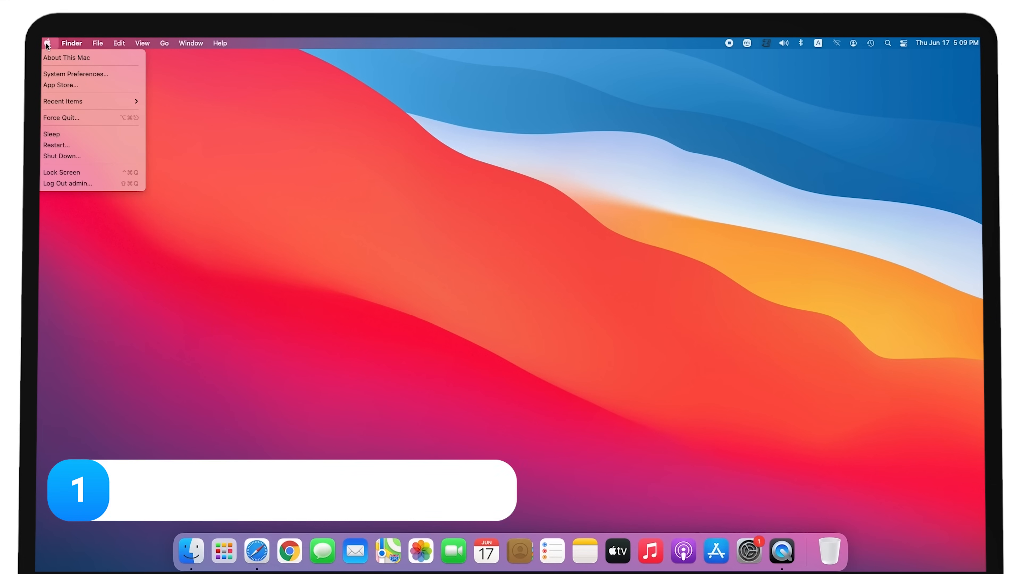
pyautogui.click(76, 74)
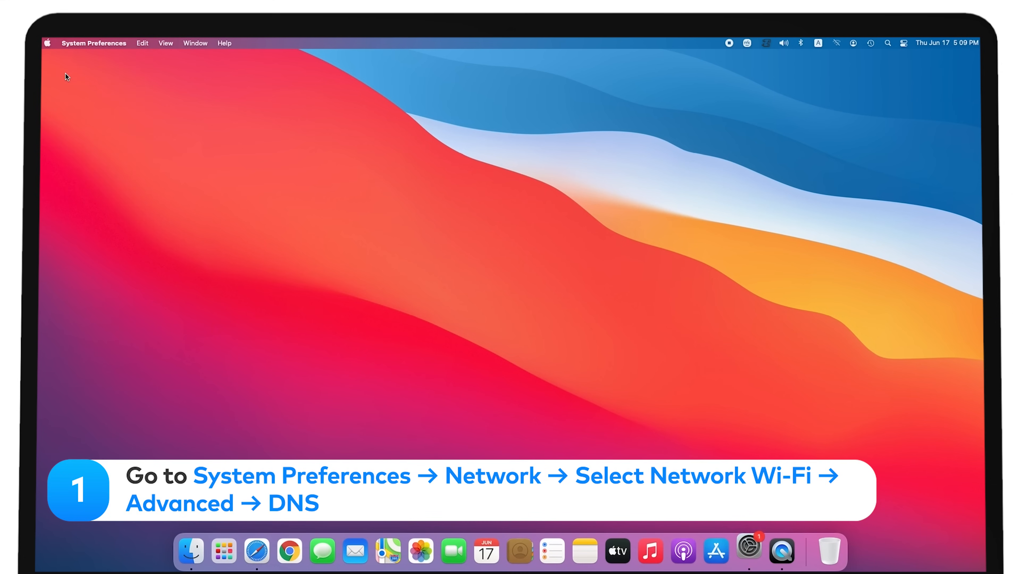
pyautogui.click(748, 551)
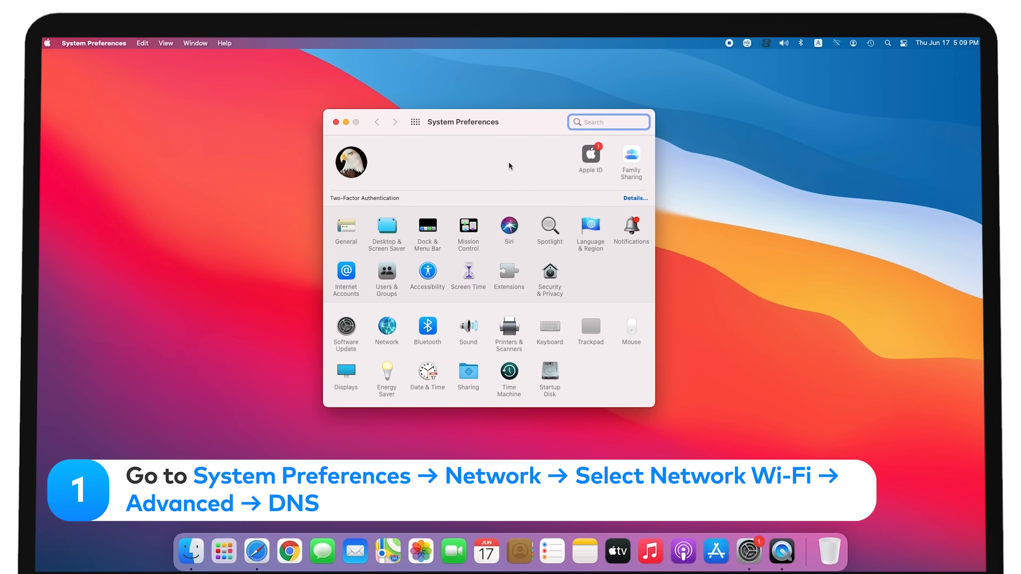
pyautogui.moveTo(390, 328)
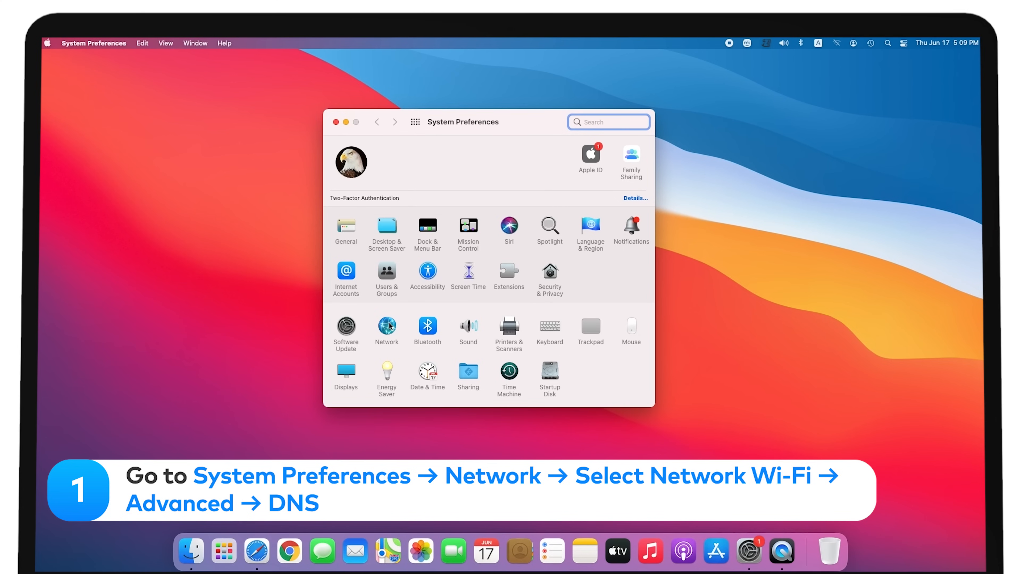
# Step: Reach the Advanced settings of the Ethernet connection in Network preferences
pyautogui.click(387, 326)
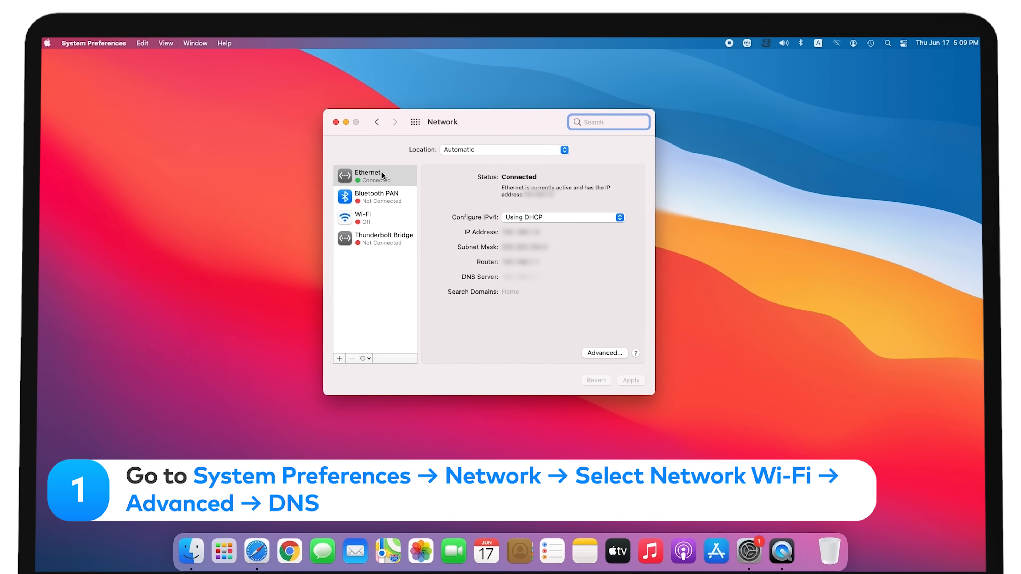
pyautogui.click(374, 175)
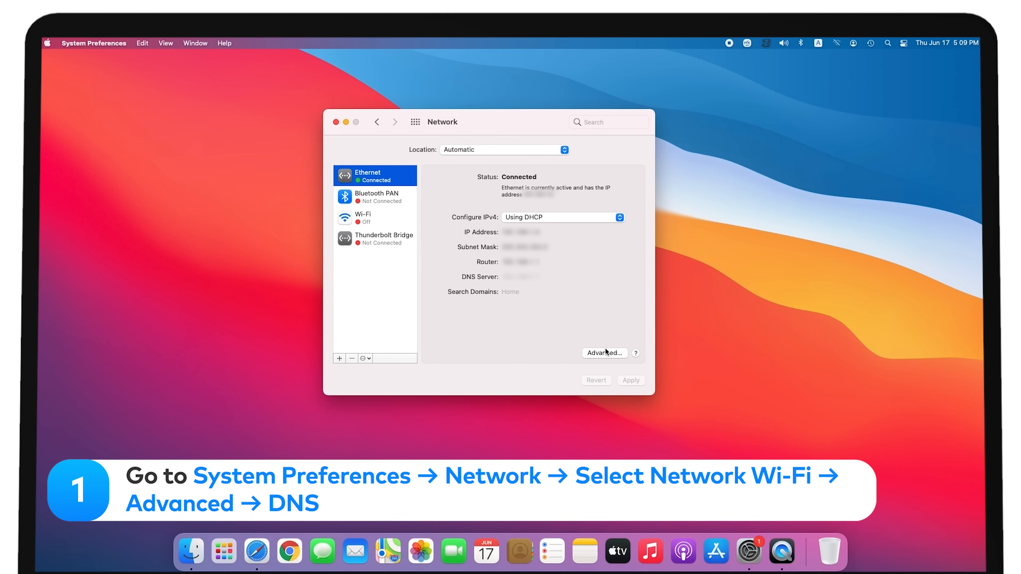
pyautogui.click(604, 353)
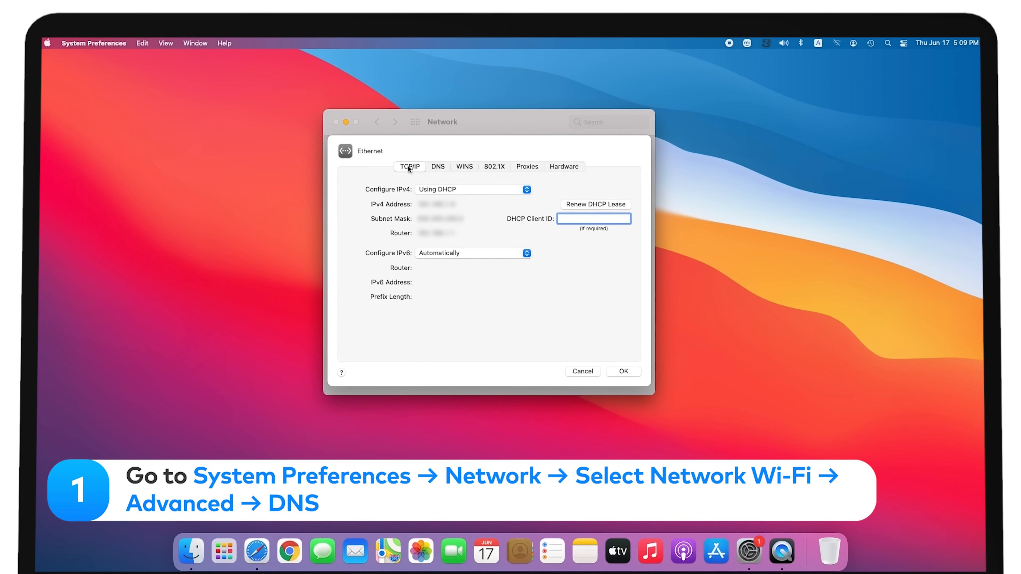
# Step: Add DNS servers 8.8.8.8 and 8.8.4.4 to Ethernet and confirm with OK
pyautogui.click(438, 167)
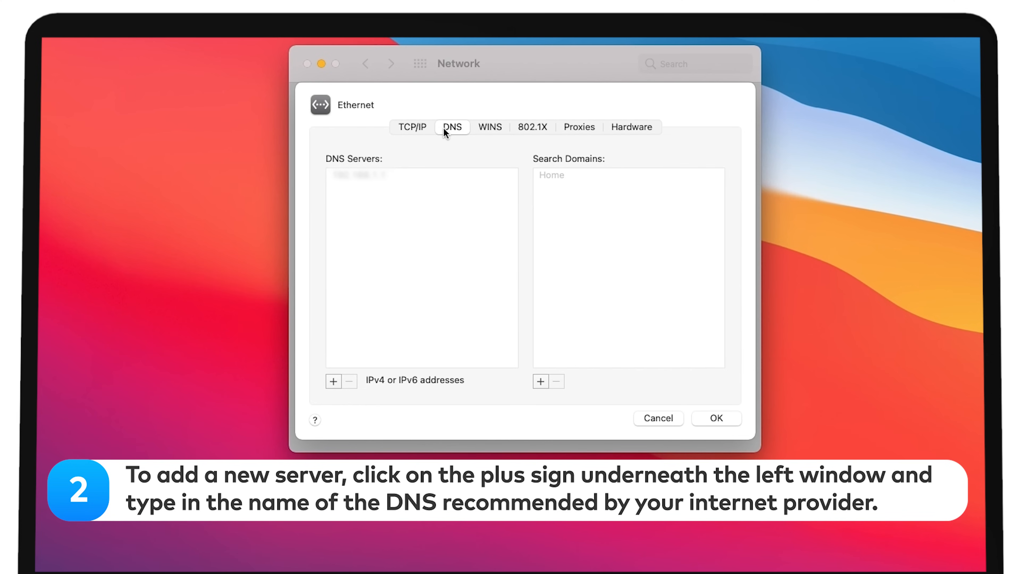
pyautogui.click(334, 382)
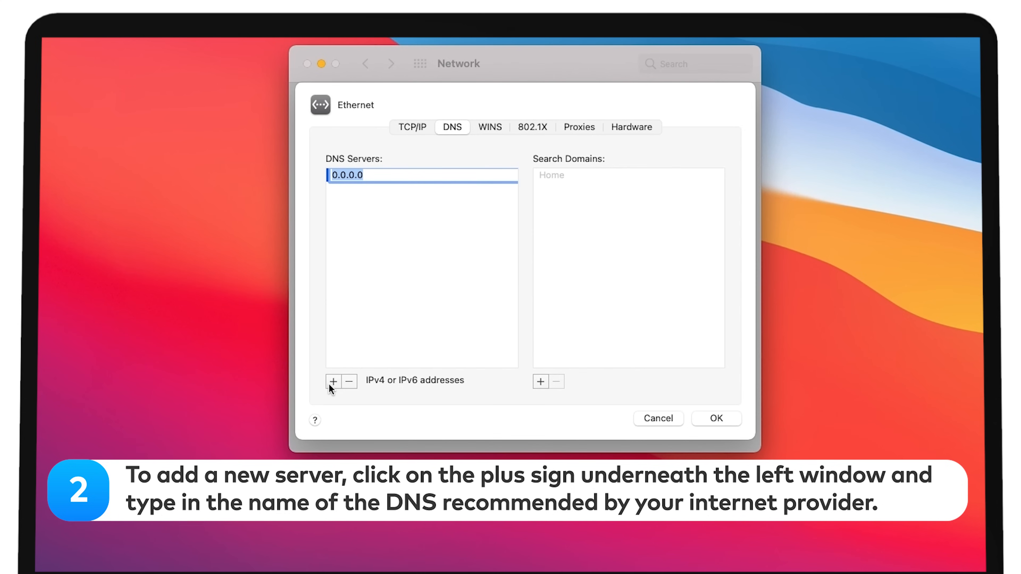
pyautogui.write('8.8.8.8')
pyautogui.write('8.8.4.4')
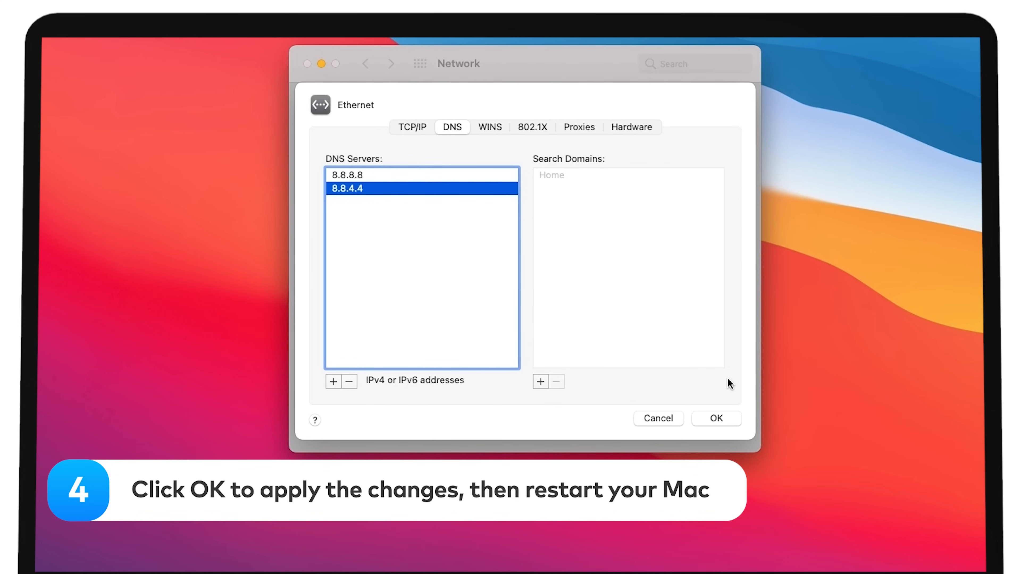
pyautogui.click(717, 418)
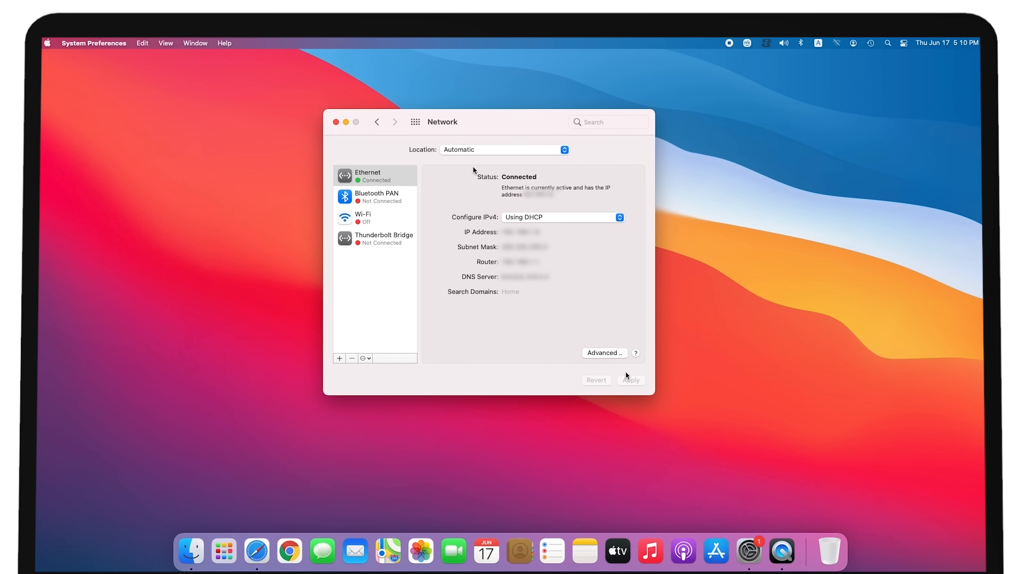
# Step: Choose Restart from the Apple menu to bring up the restart confirmation
pyautogui.click(48, 43)
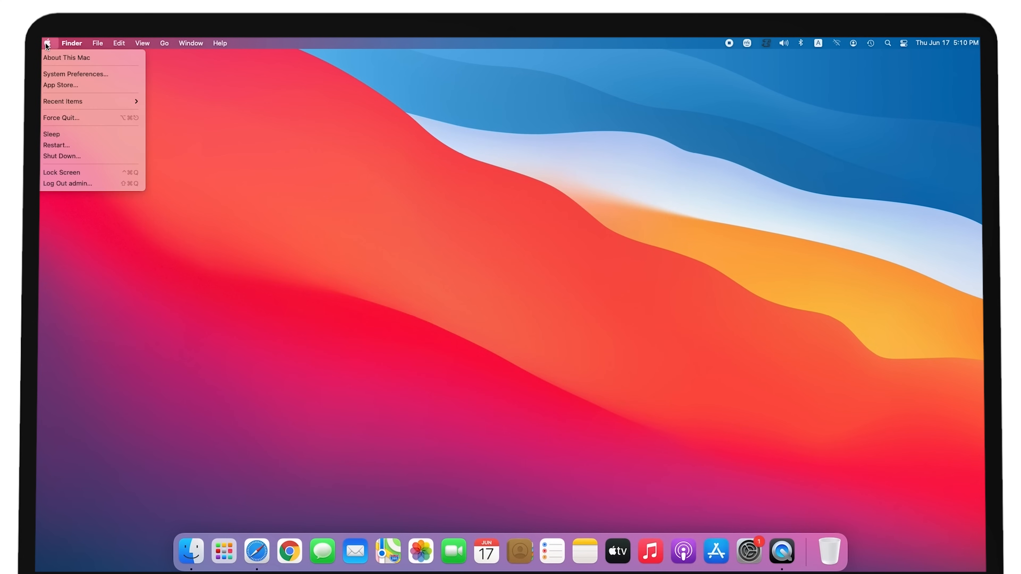
pyautogui.click(56, 145)
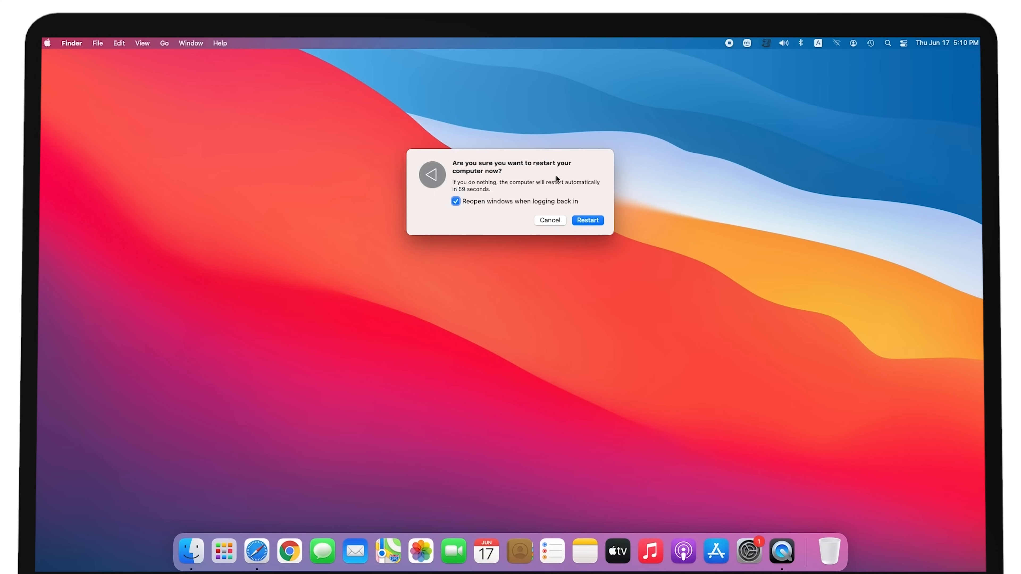